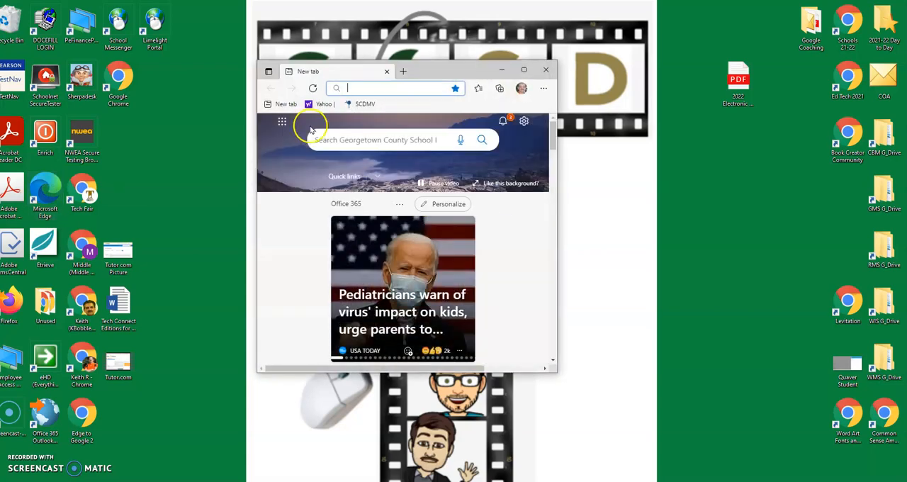
# - Maximize the Edge window and briefly check the Favorites panel contents
pyautogui.click(524, 71)
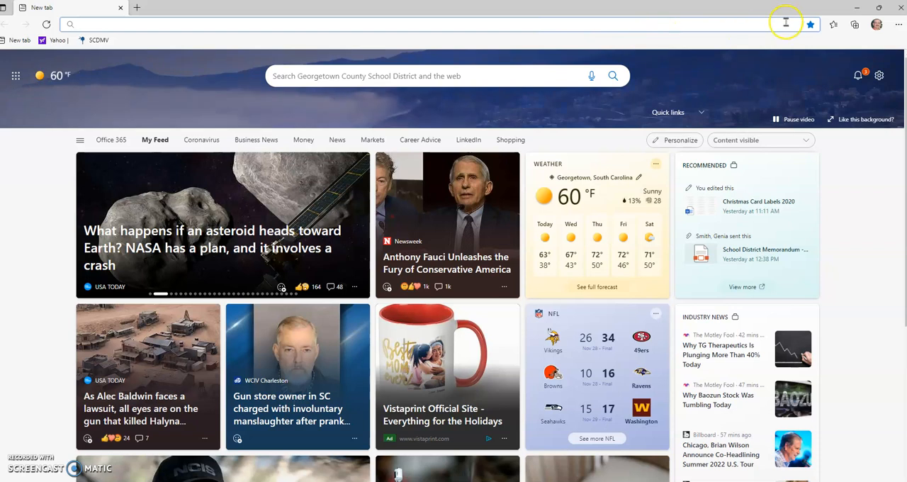
pyautogui.moveTo(833, 26)
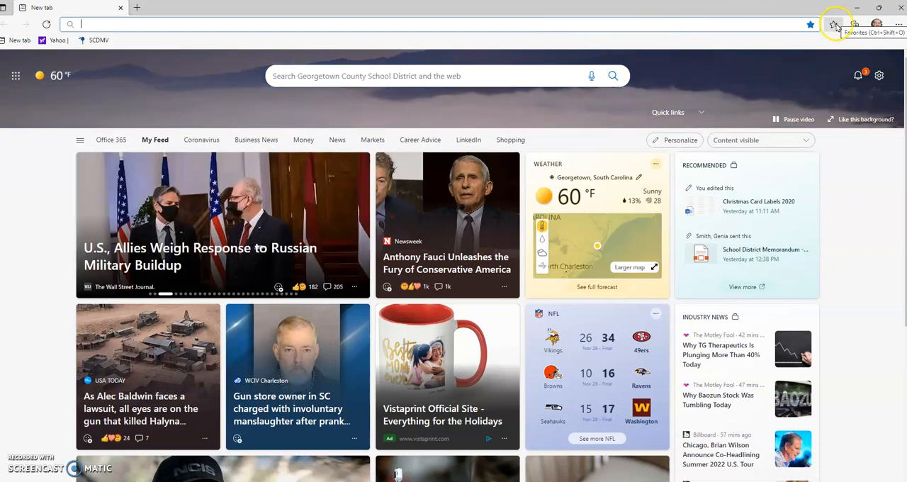
pyautogui.click(833, 24)
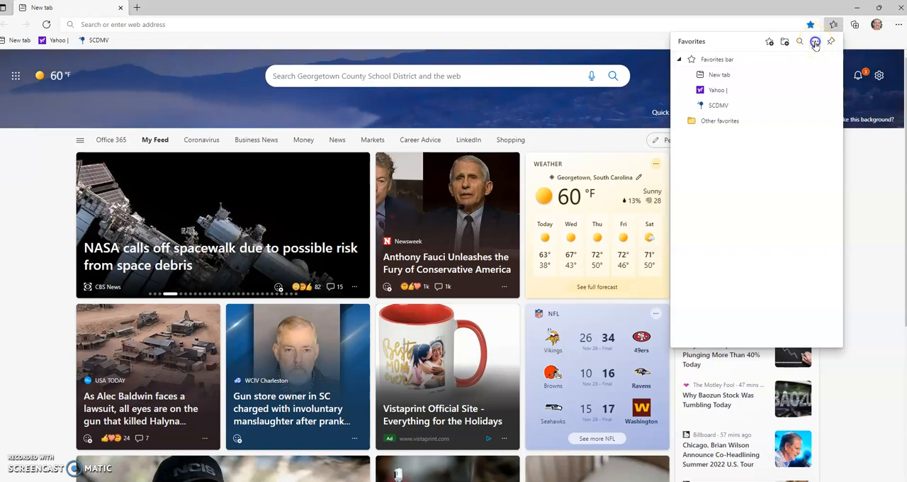
pyautogui.click(815, 41)
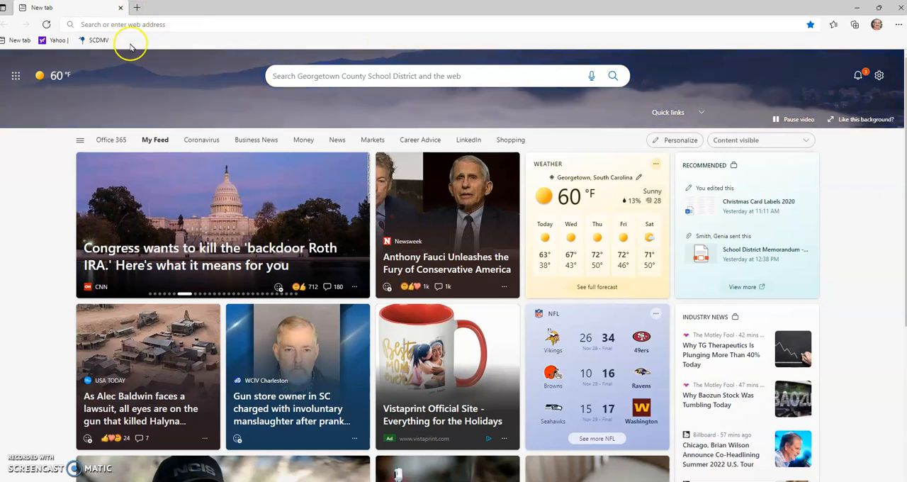
# - In a new tab, search for sc dept of education and open the ed.sc.gov result
pyautogui.click(136, 7)
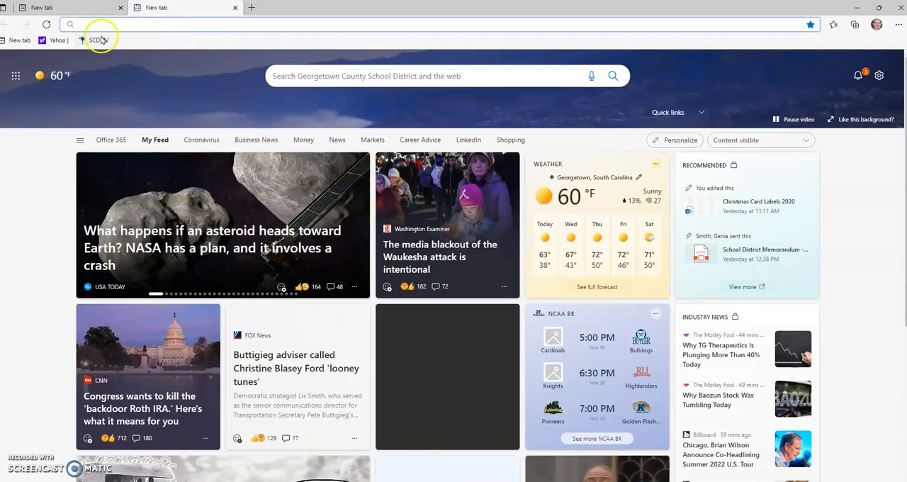
pyautogui.click(106, 25)
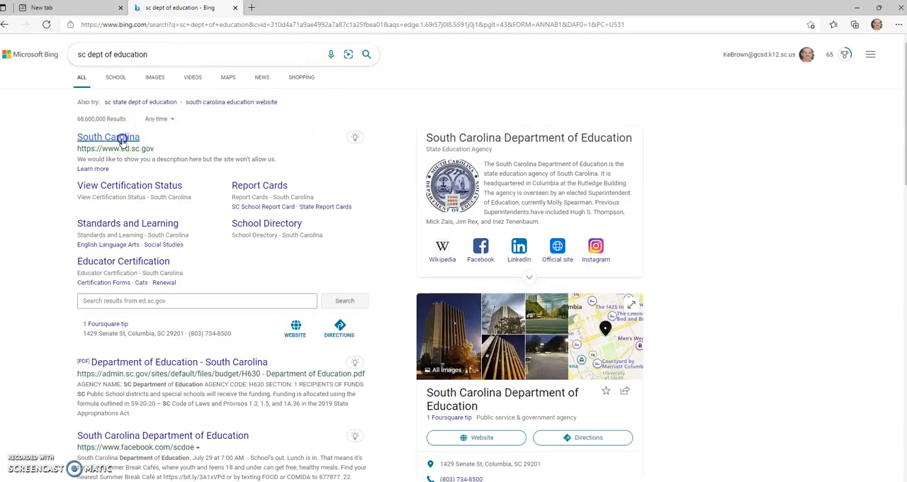
pyautogui.click(107, 136)
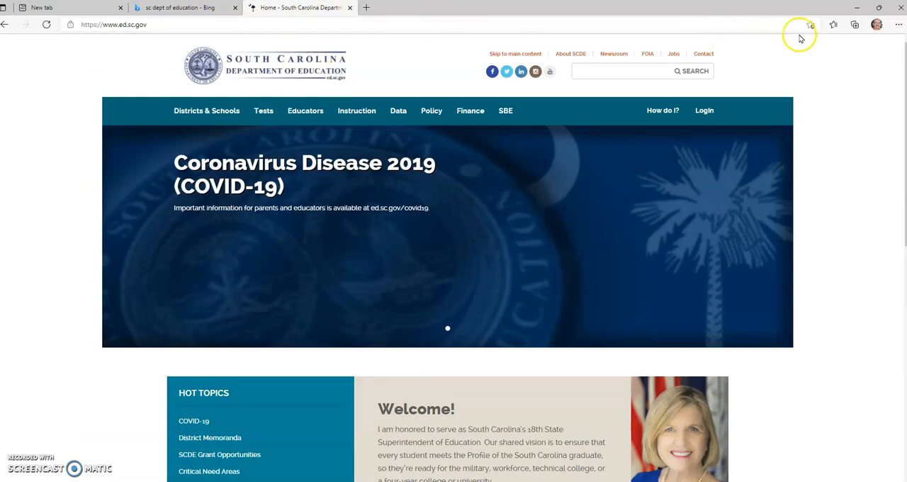
# - Save the SC Department of Education page to the Favorites bar, then start another new tab
pyautogui.click(833, 24)
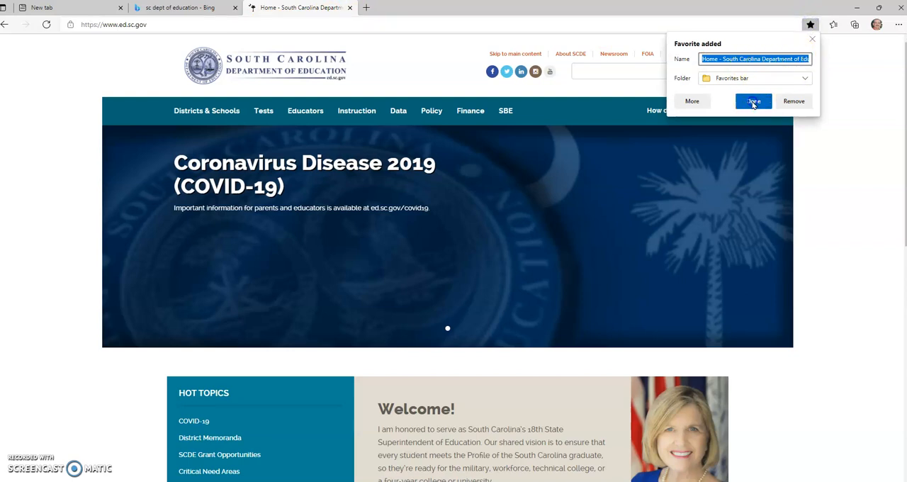
pyautogui.click(754, 100)
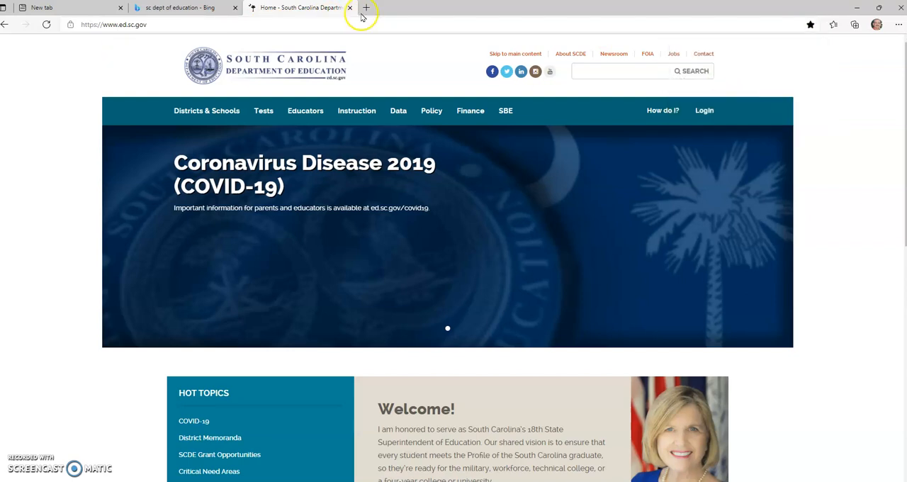
pyautogui.click(366, 9)
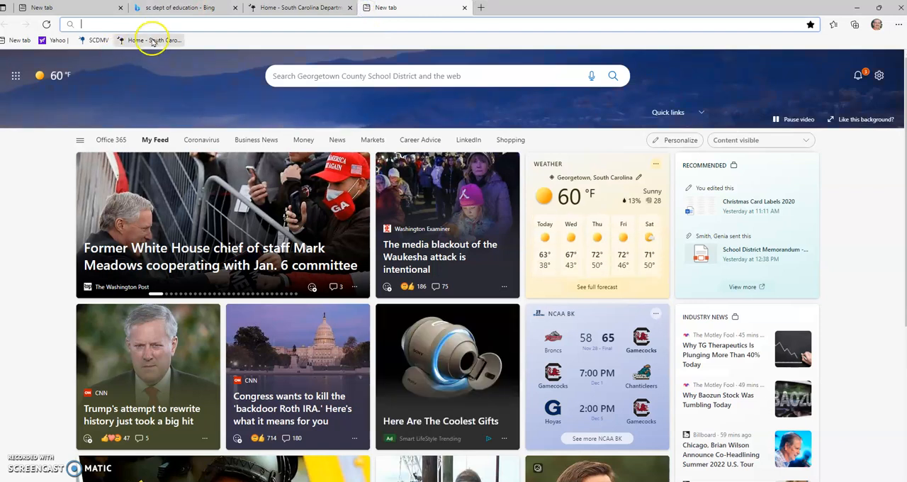
pyautogui.moveTo(153, 40)
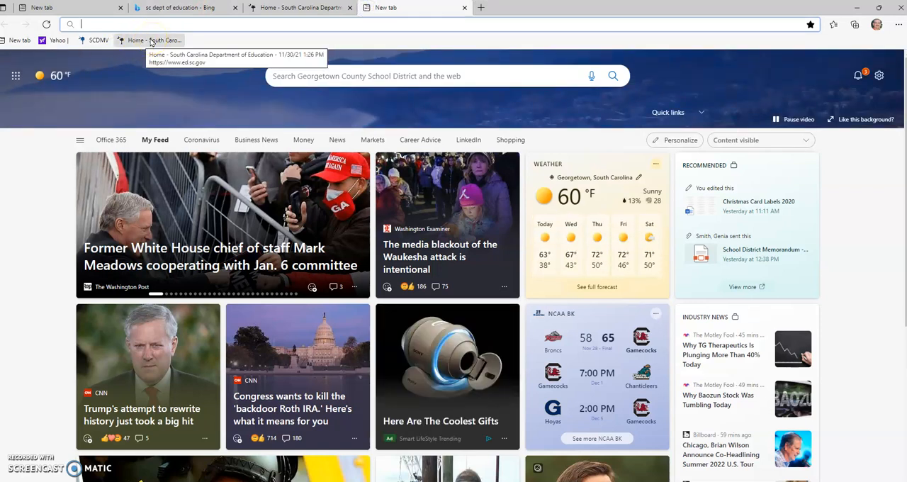
pyautogui.moveTo(650, 11)
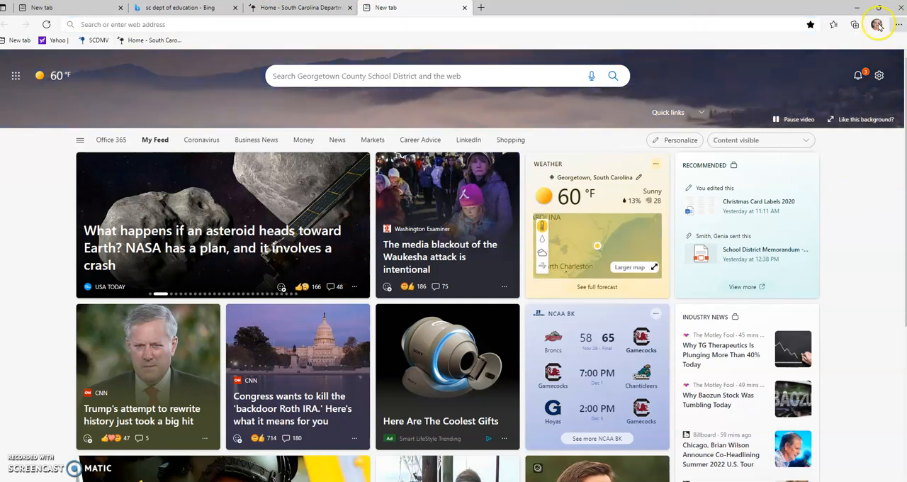
# - Choose Export favorites from the Favorites panel's more-options menu
pyautogui.click(833, 24)
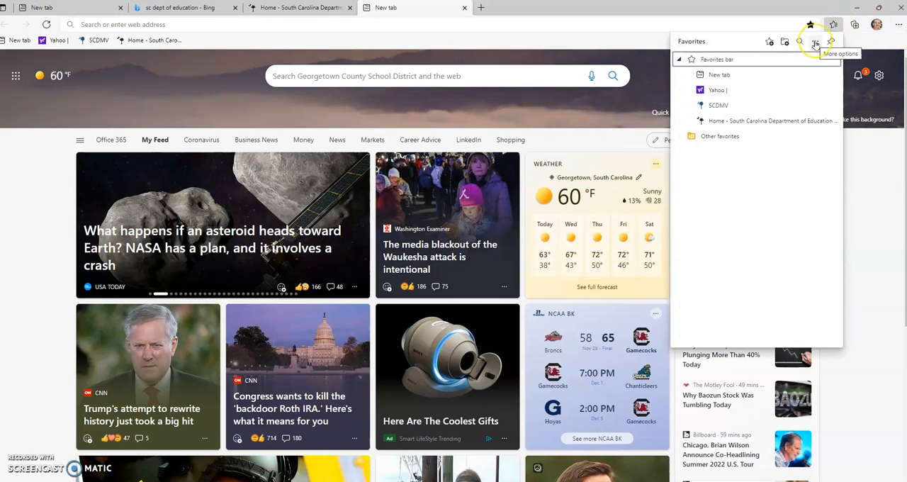
pyautogui.click(814, 41)
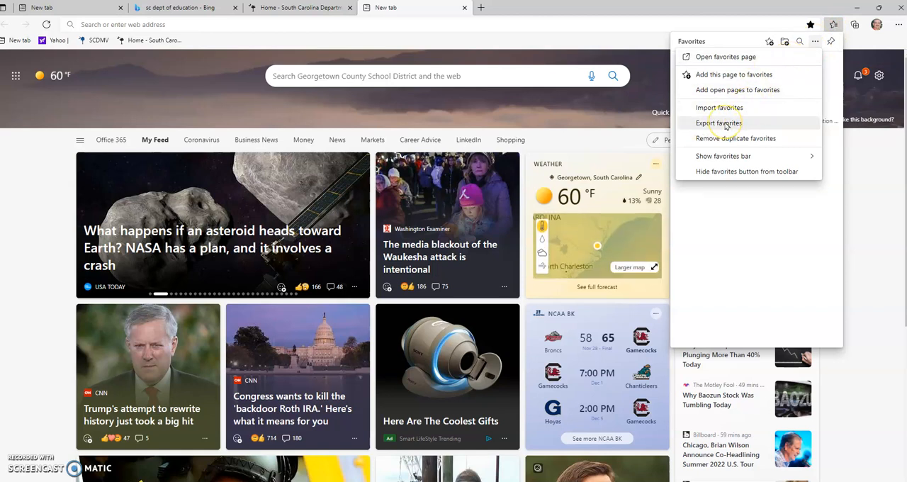
pyautogui.click(720, 122)
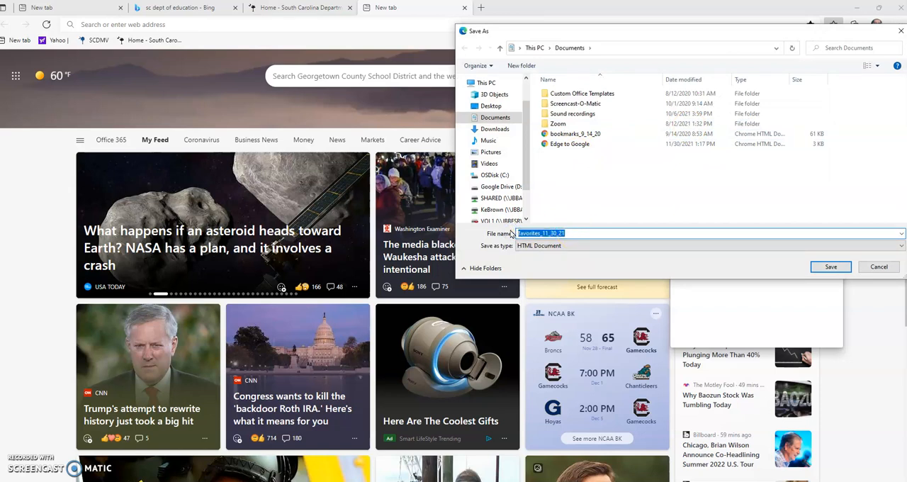
# - Save the favorites as 'Edge to Google 1' HTML in the Desktop's Unused folder
pyautogui.write('Edge to Google 1')
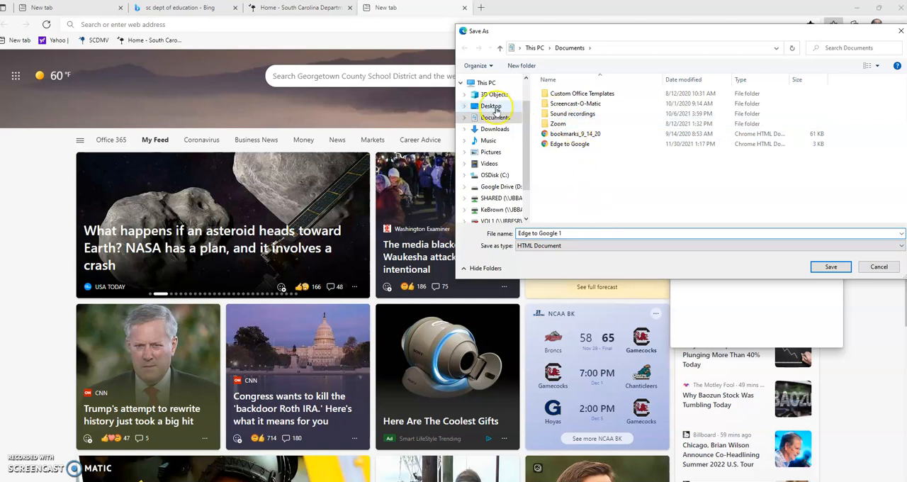
pyautogui.click(490, 105)
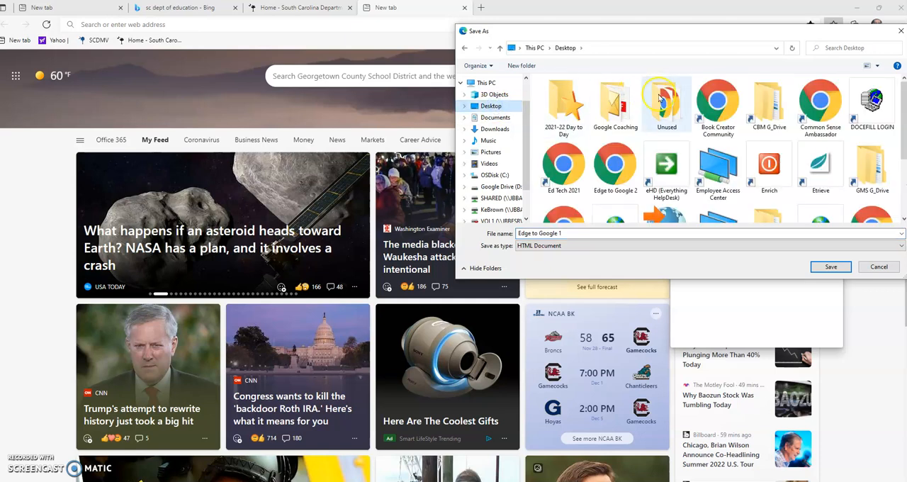
pyautogui.doubleClick(666, 102)
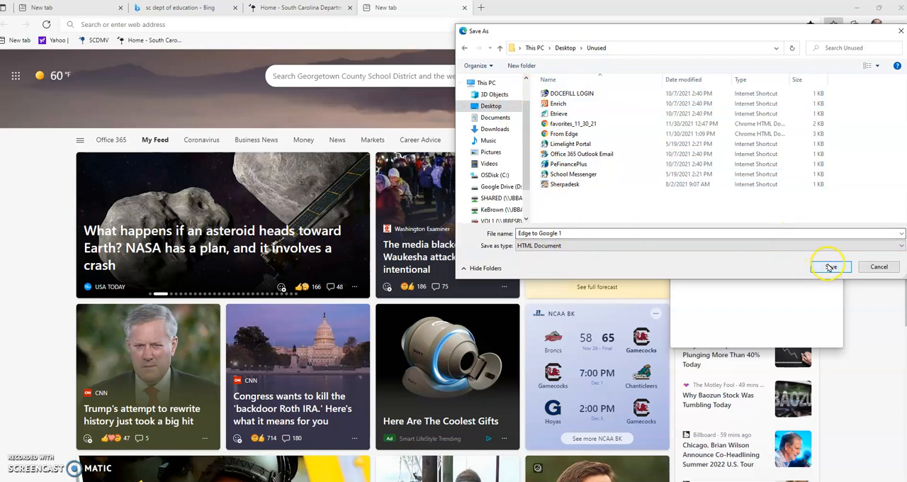
pyautogui.click(831, 266)
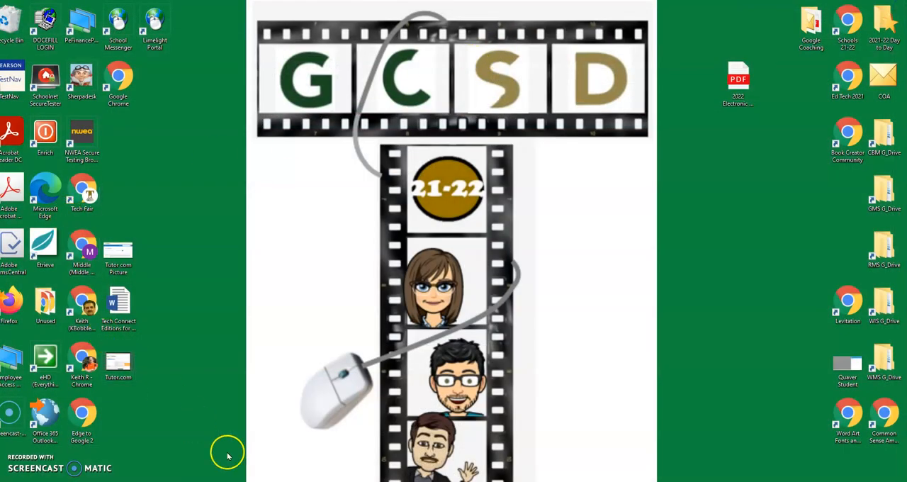
pyautogui.moveTo(83, 191)
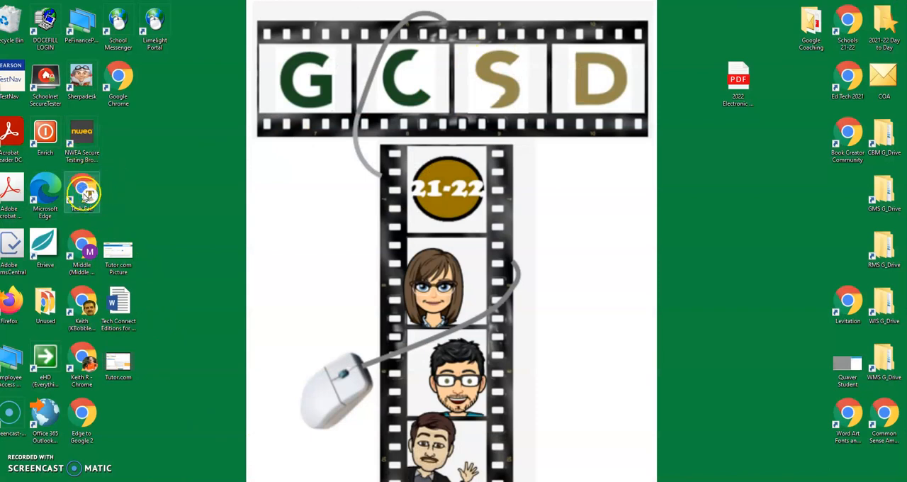
# - Launch Google Chrome and switch to its window
pyautogui.doubleClick(82, 191)
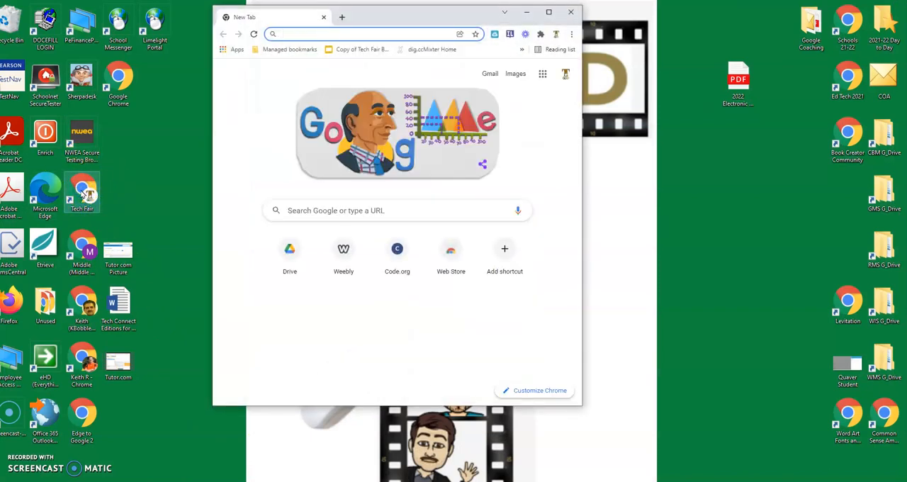
pyautogui.click(548, 12)
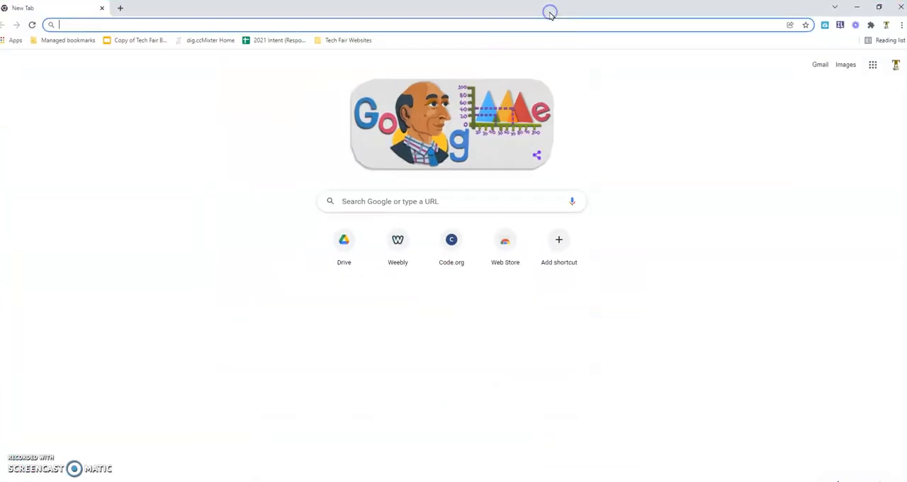
pyautogui.moveTo(473, 42)
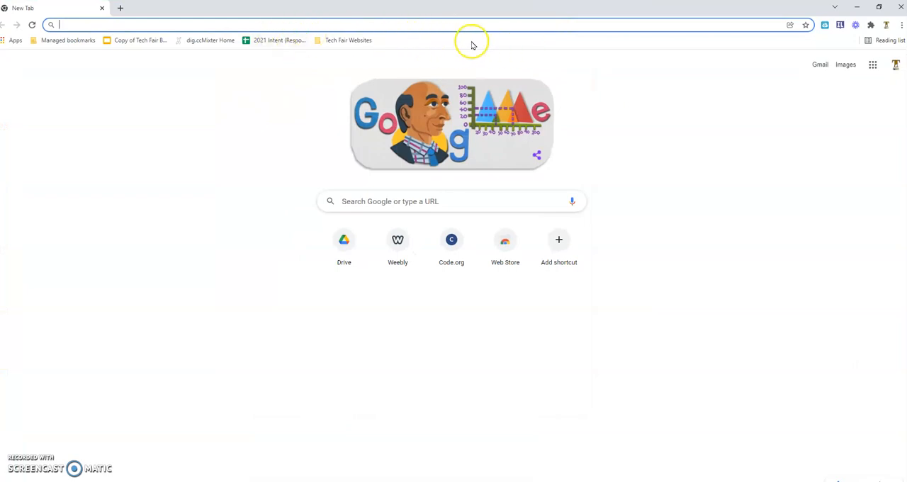
pyautogui.moveTo(706, 183)
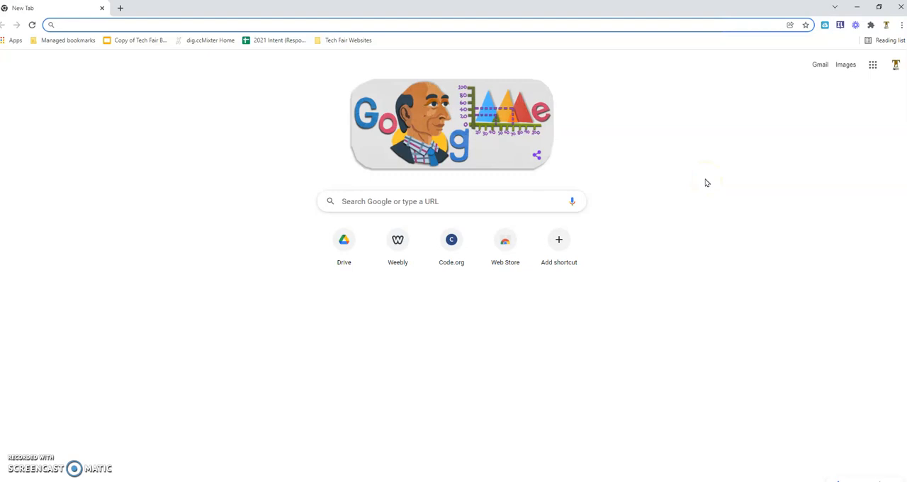
pyautogui.moveTo(809, 98)
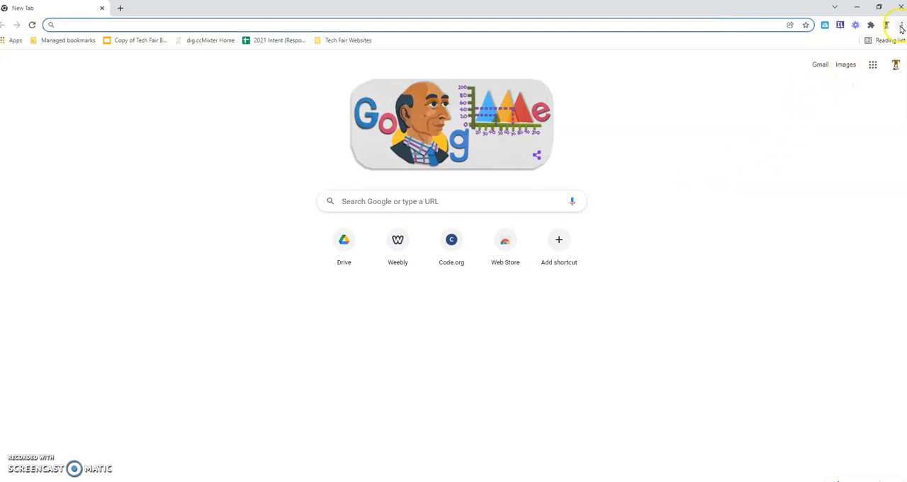
# - Reach the Bookmark manager through Chrome's three-dot menu Bookmarks submenu
pyautogui.click(901, 26)
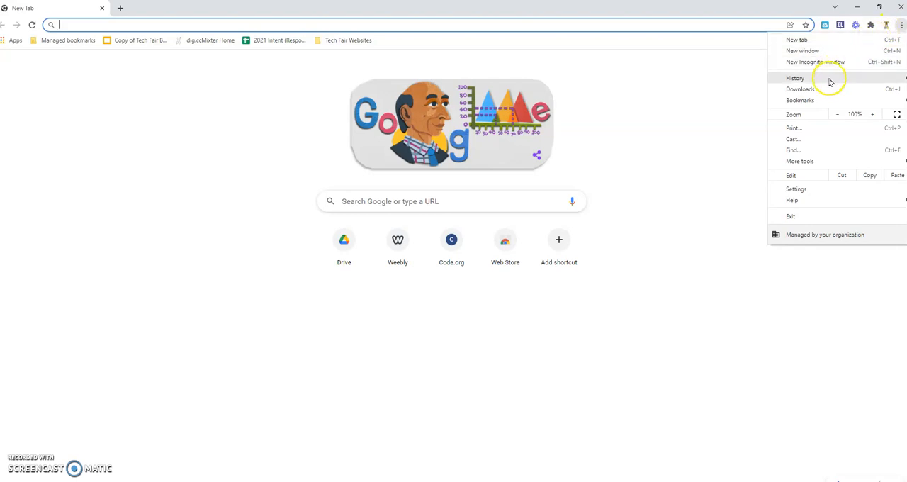
pyautogui.click(799, 100)
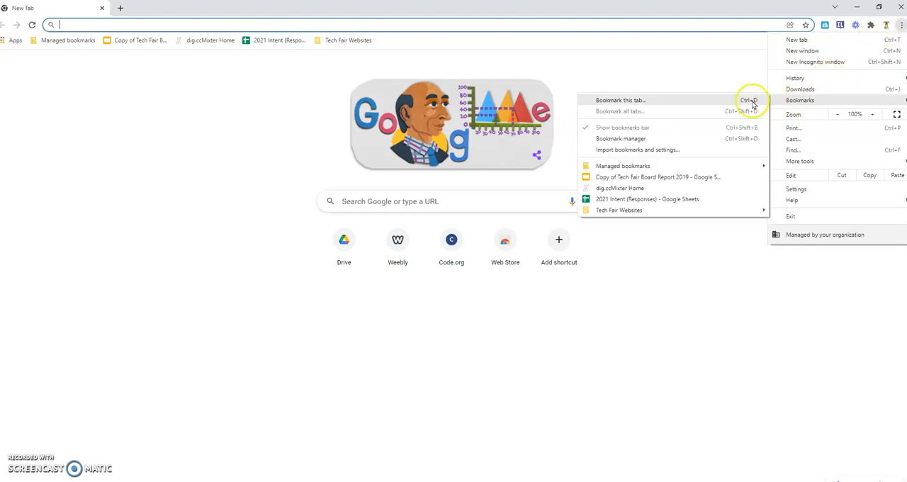
pyautogui.moveTo(621, 139)
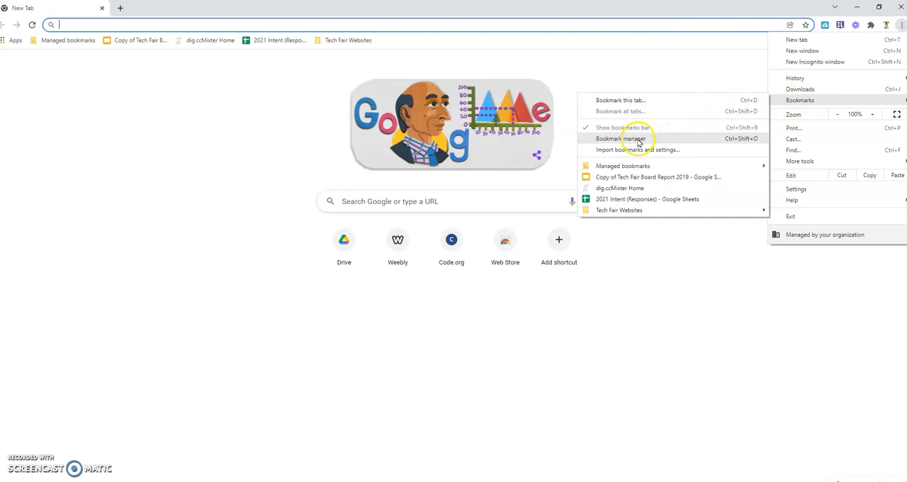
pyautogui.click(620, 139)
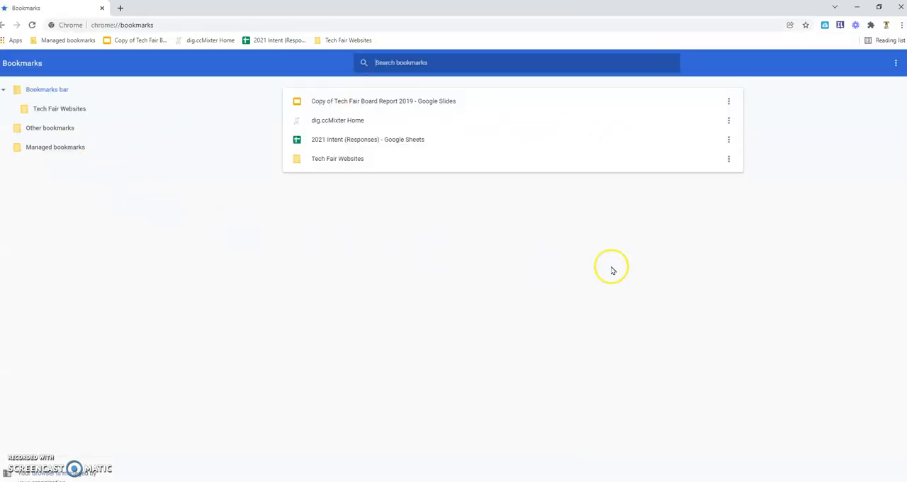
pyautogui.moveTo(884, 96)
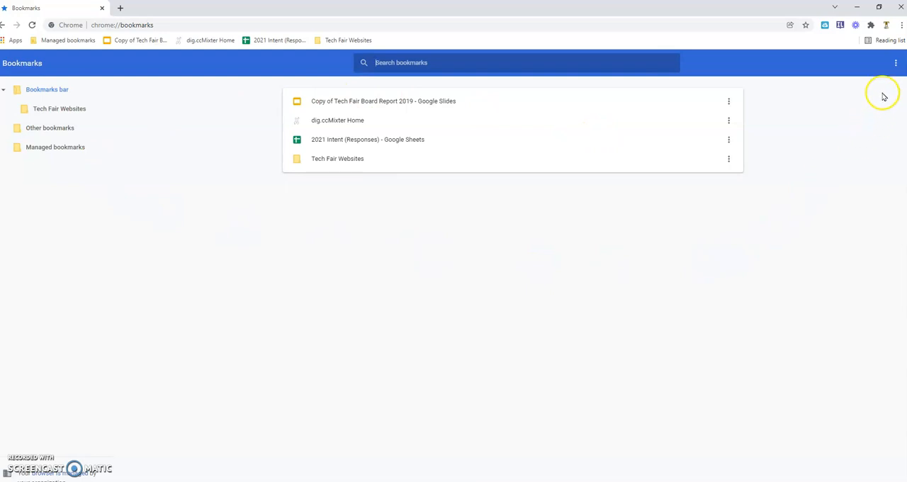
pyautogui.moveTo(896, 64)
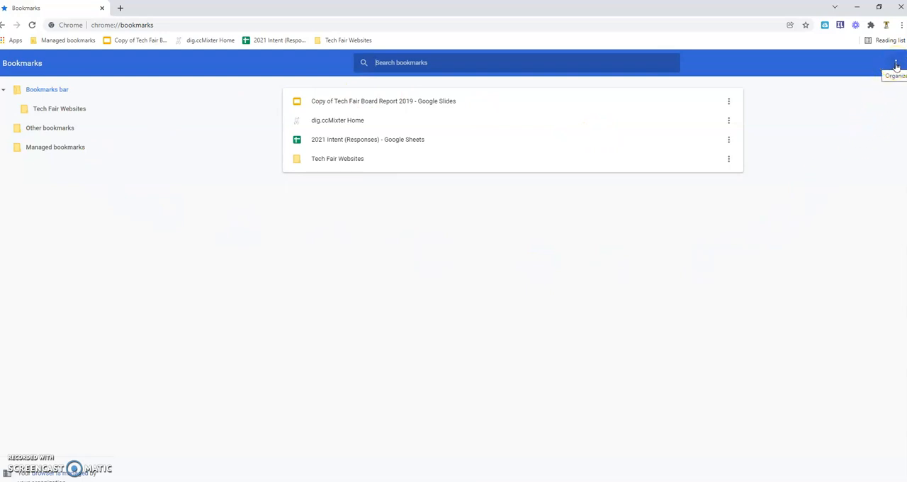
# - Choose Import bookmarks from the bookmark manager's Organize menu
pyautogui.click(895, 62)
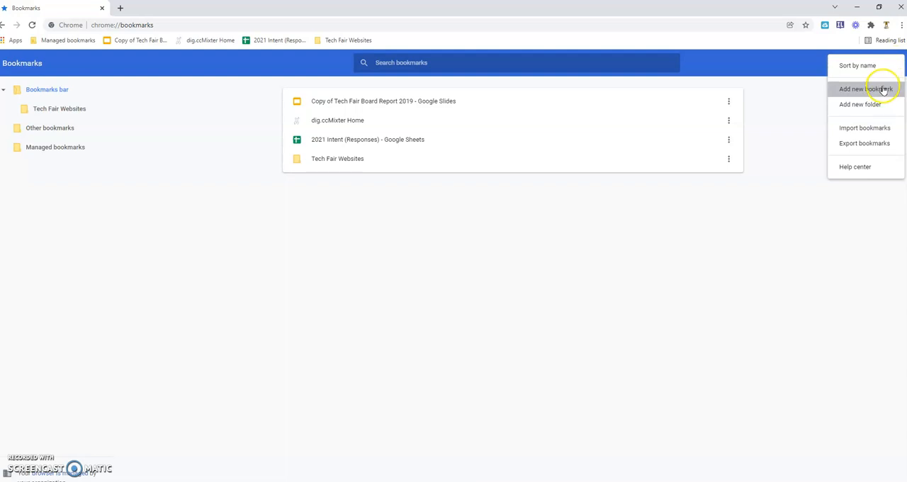
pyautogui.moveTo(865, 127)
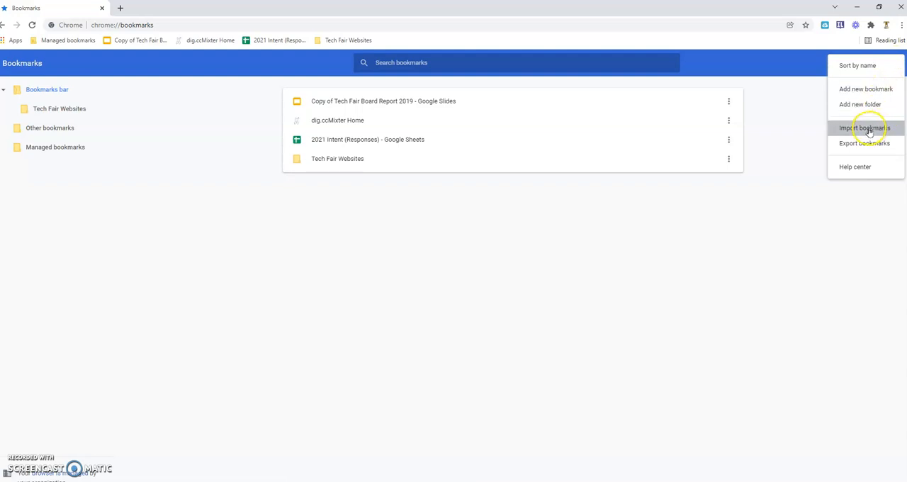
pyautogui.click(862, 127)
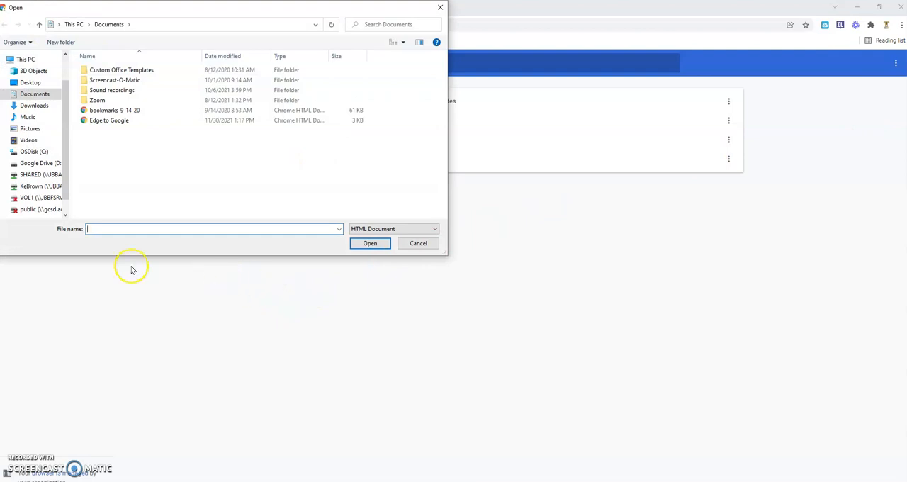
# - Import the 'Edge to Google' HTML file from Documents into Chrome's bookmarks
pyautogui.click(109, 119)
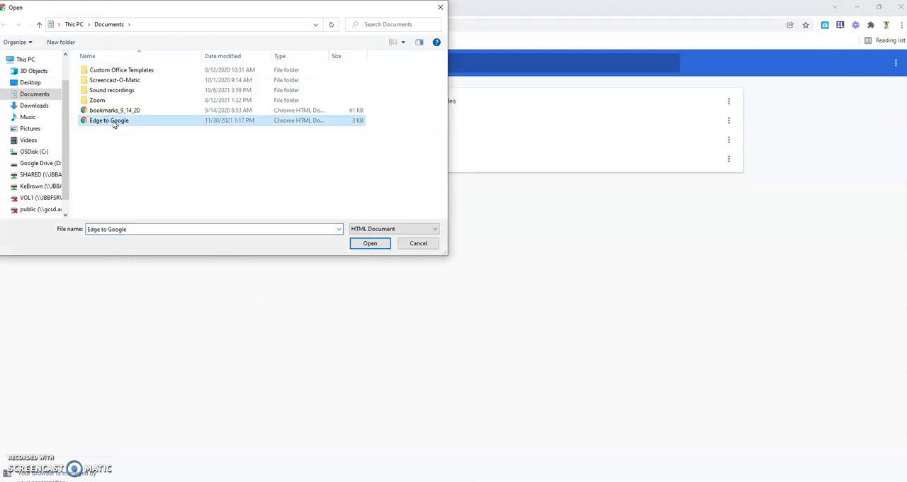
pyautogui.click(368, 244)
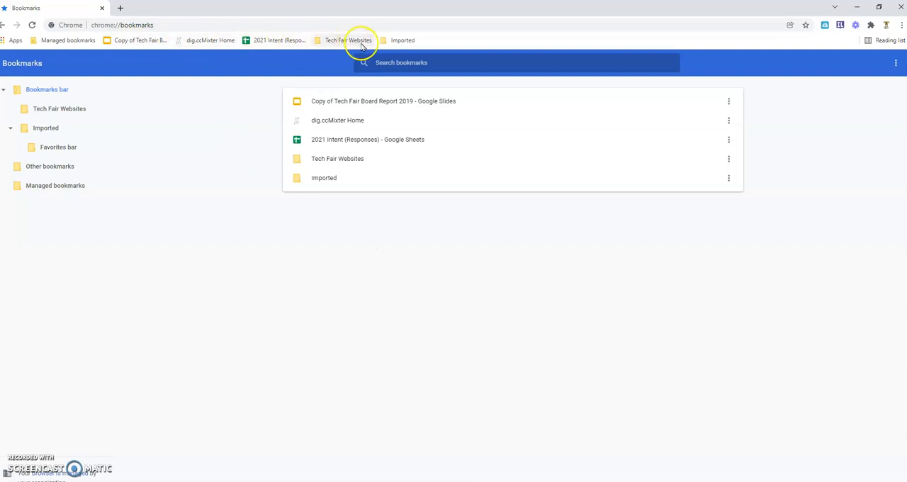
pyautogui.moveTo(386, 34)
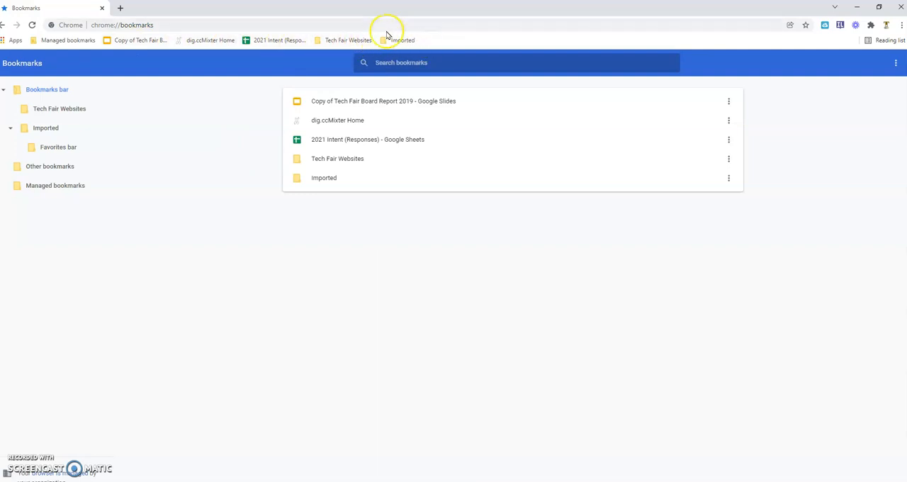
pyautogui.moveTo(401, 40)
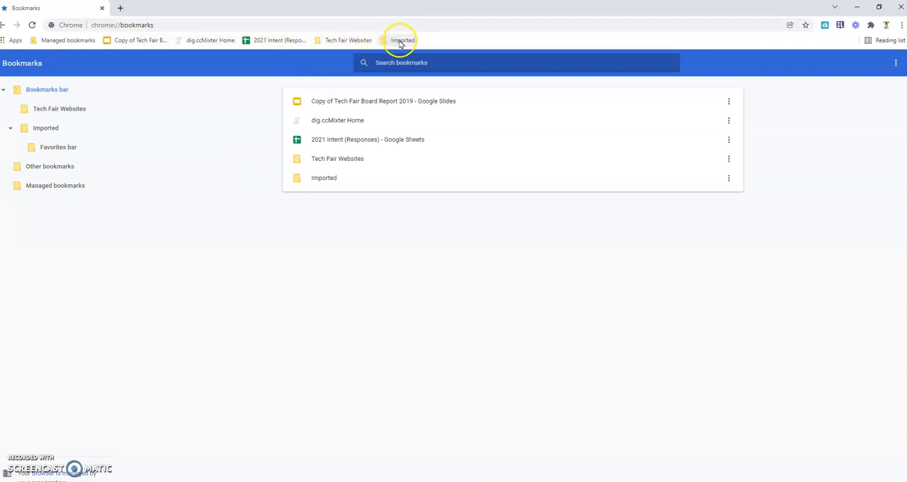
# - Move the SCDMV and Department of Education bookmarks from Imported onto the bookmarks bar
pyautogui.click(402, 40)
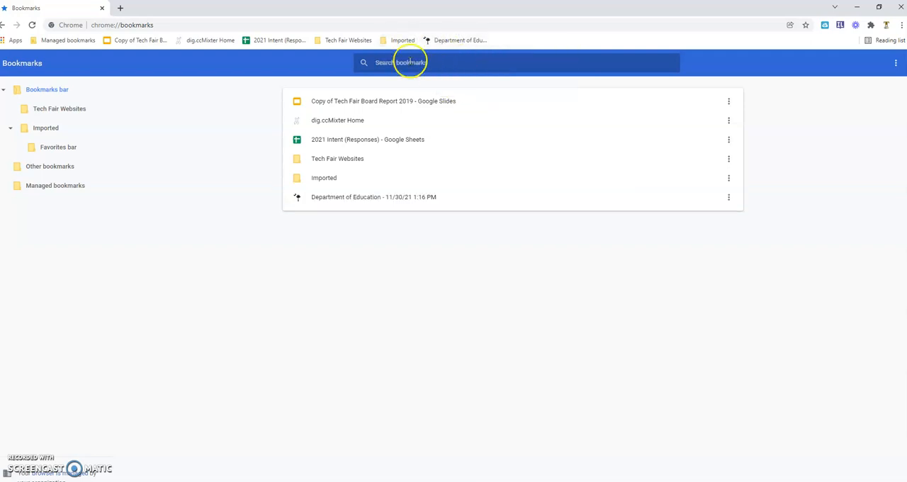
pyautogui.click(402, 40)
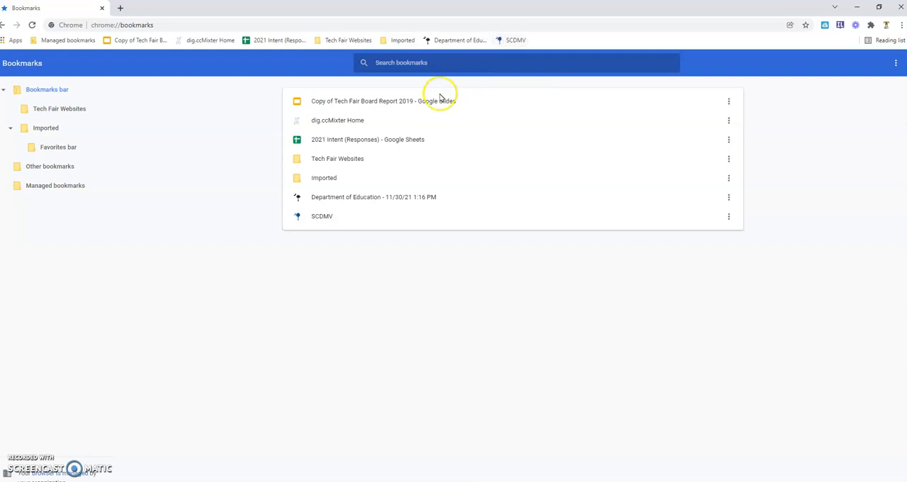
pyautogui.moveTo(366, 294)
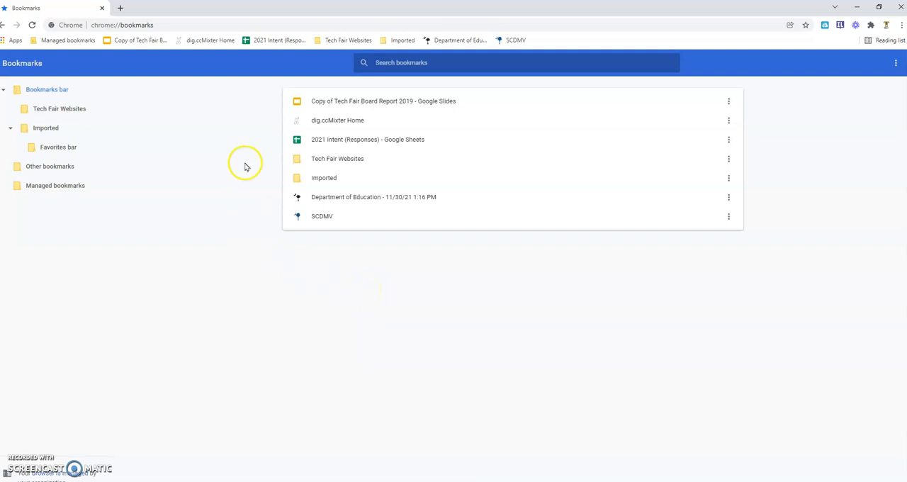
# - Launch the Department of Education site from its new bookmarks-bar entry
pyautogui.click(459, 40)
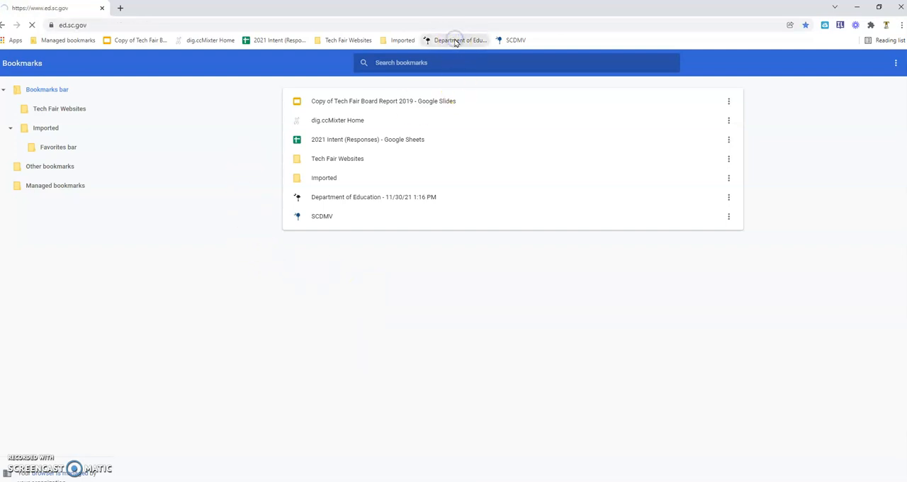
pyautogui.click(459, 40)
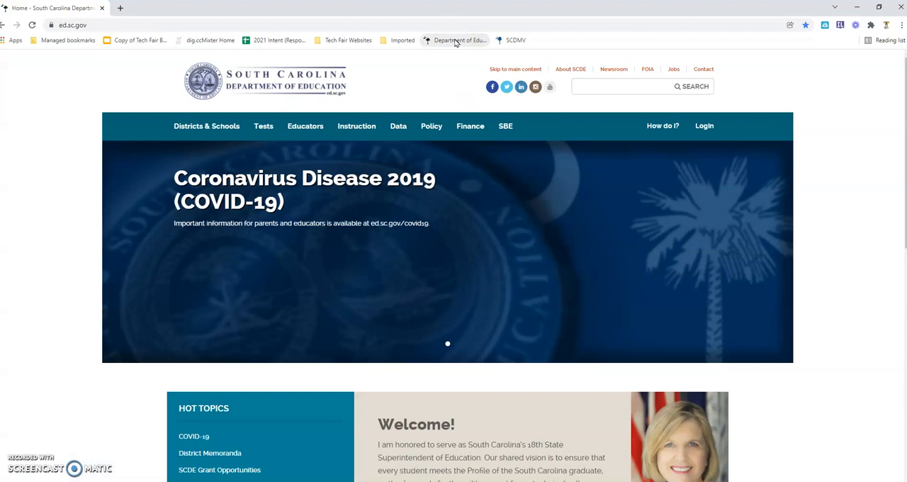